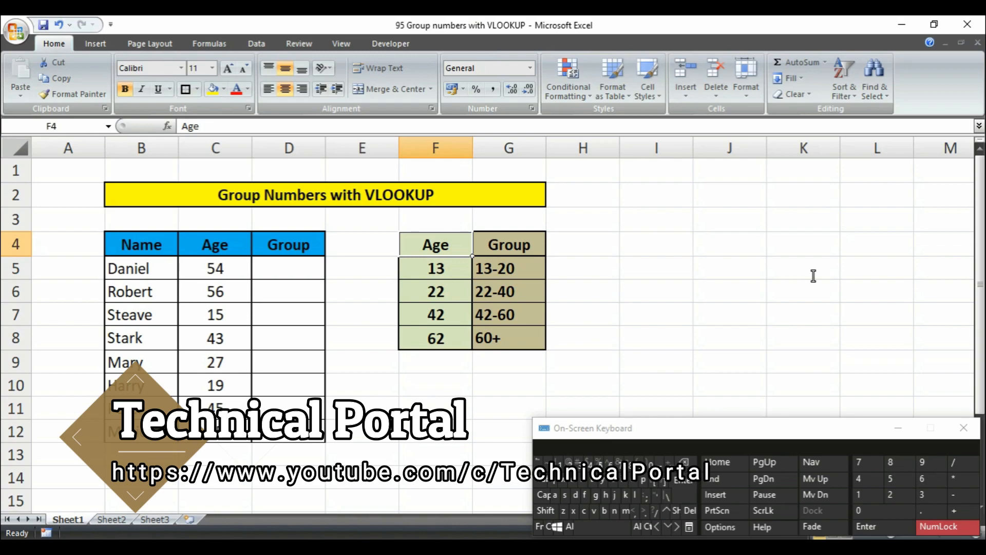
pyautogui.moveTo(783, 272)
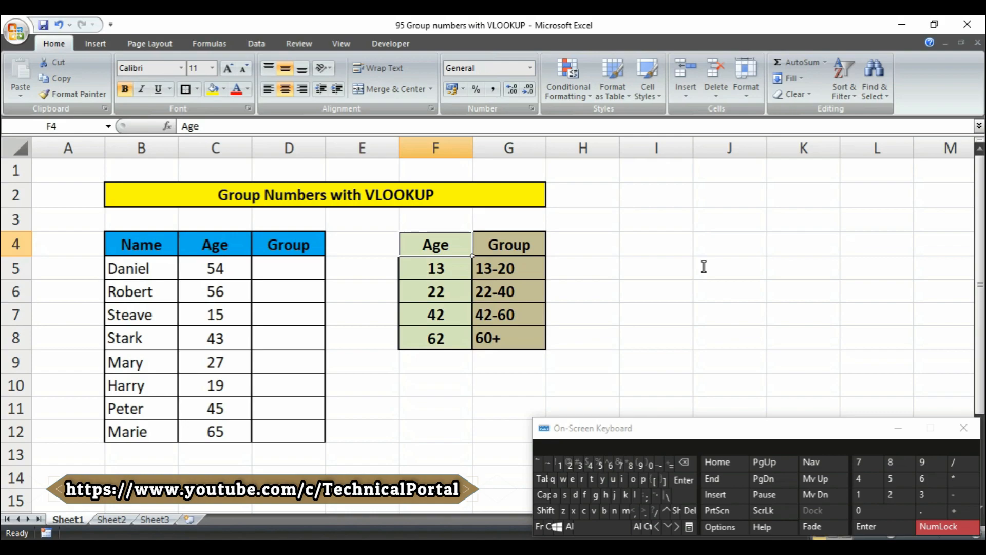
pyautogui.moveTo(357, 156)
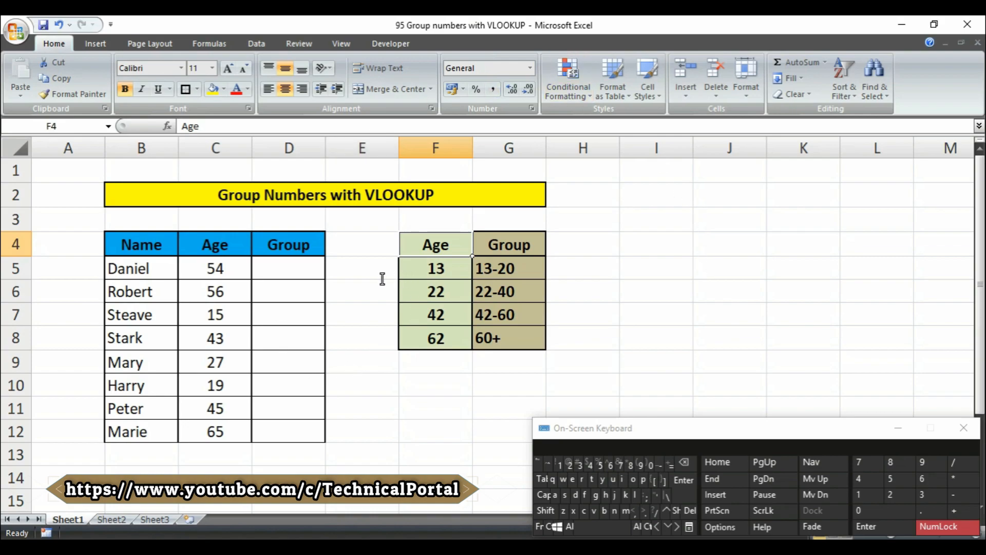
pyautogui.moveTo(353, 275)
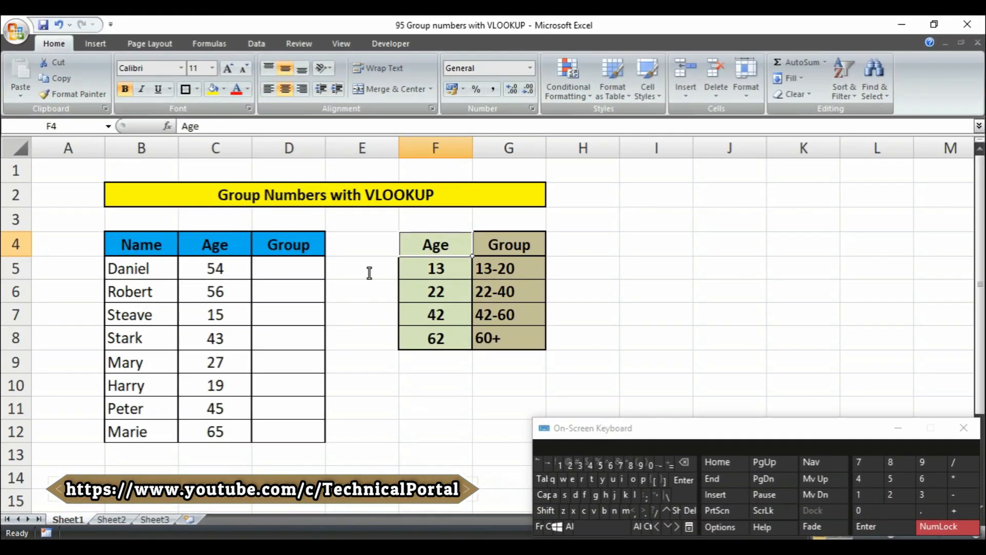
pyautogui.moveTo(376, 271)
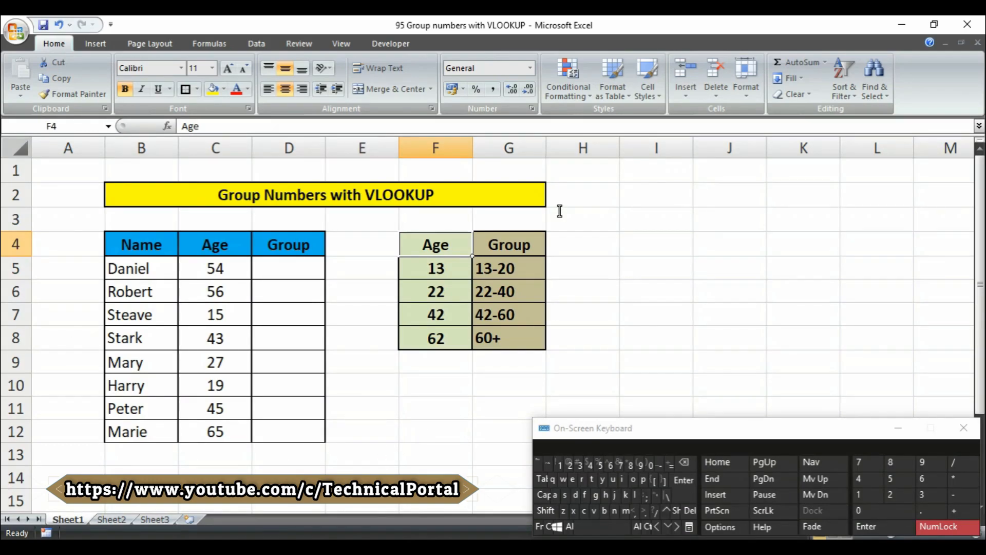
pyautogui.moveTo(603, 436)
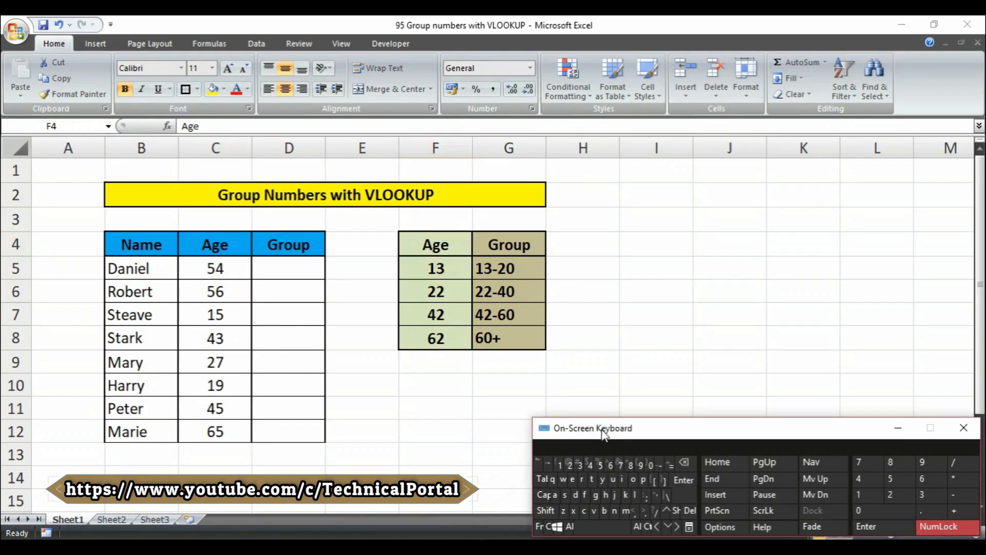
# Begin =VLOOKUP( in Daniel's Group cell D5 with his age C5 as the lookup value
pyautogui.moveTo(602, 428); pyautogui.dragTo(595, 419)
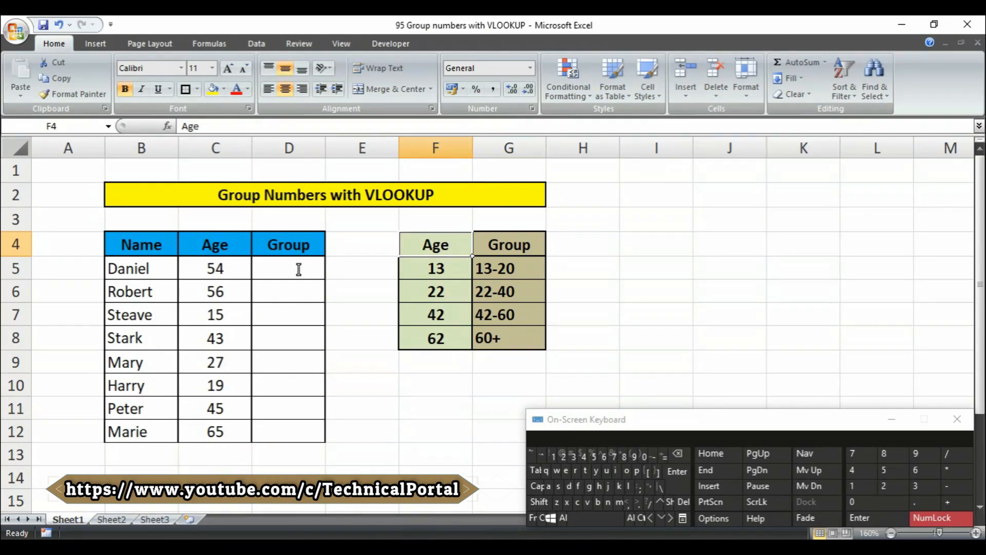
pyautogui.click(288, 269)
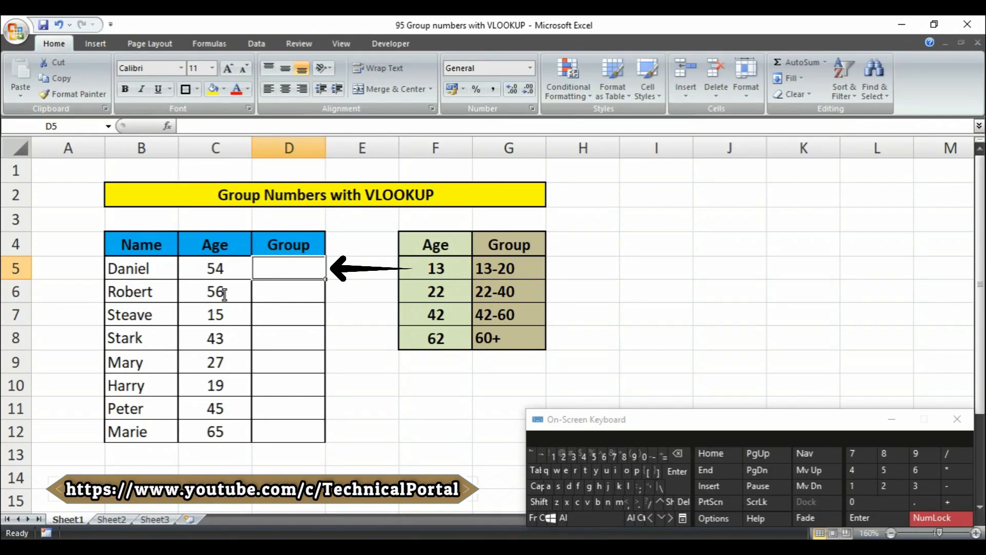
pyautogui.write('=')
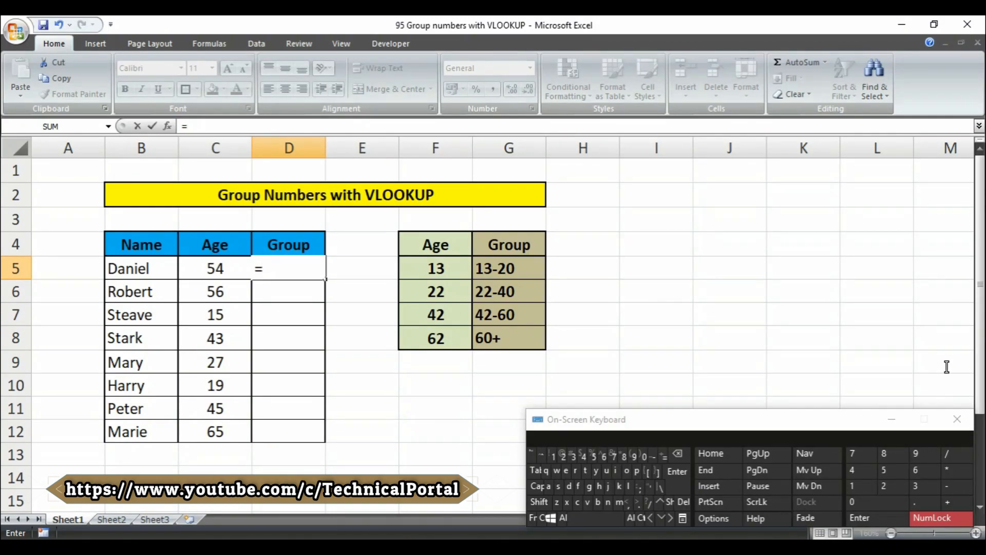
pyautogui.write('VLOOKUP(')
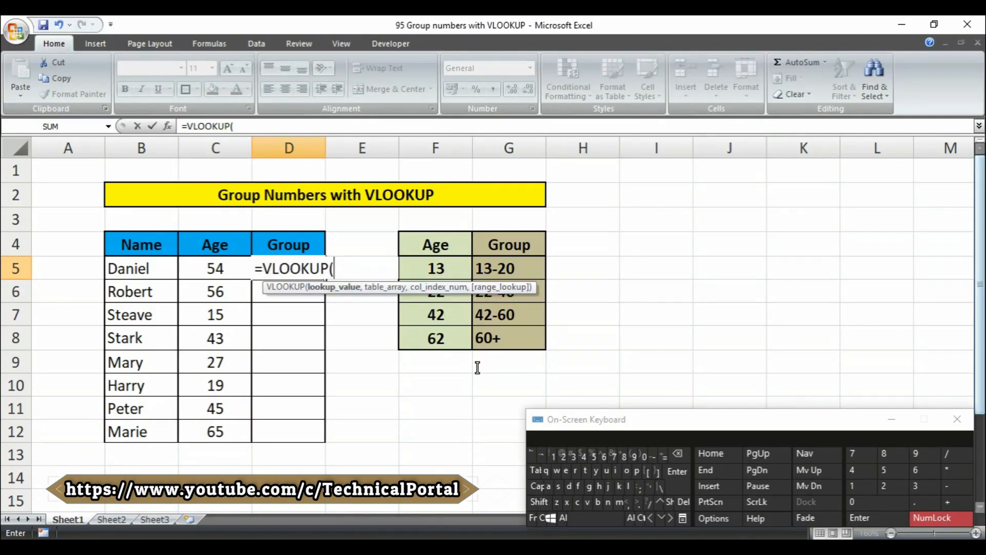
pyautogui.moveTo(327, 293)
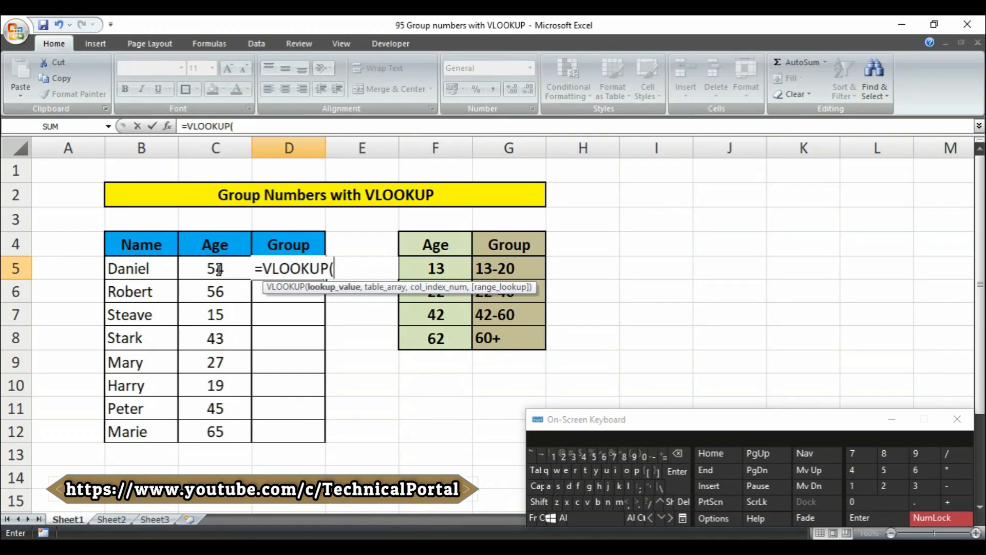
pyautogui.click(215, 269)
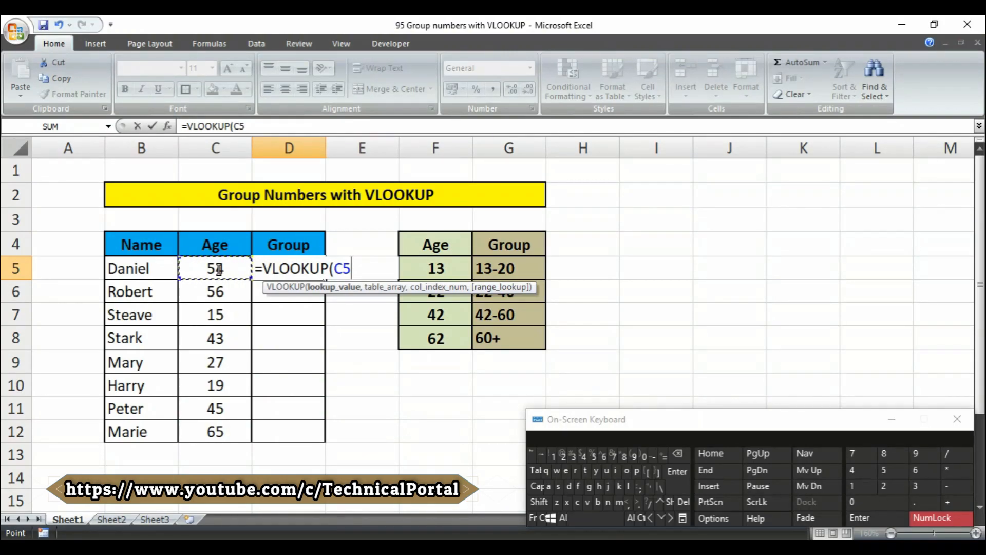
pyautogui.write(',F5:G8')
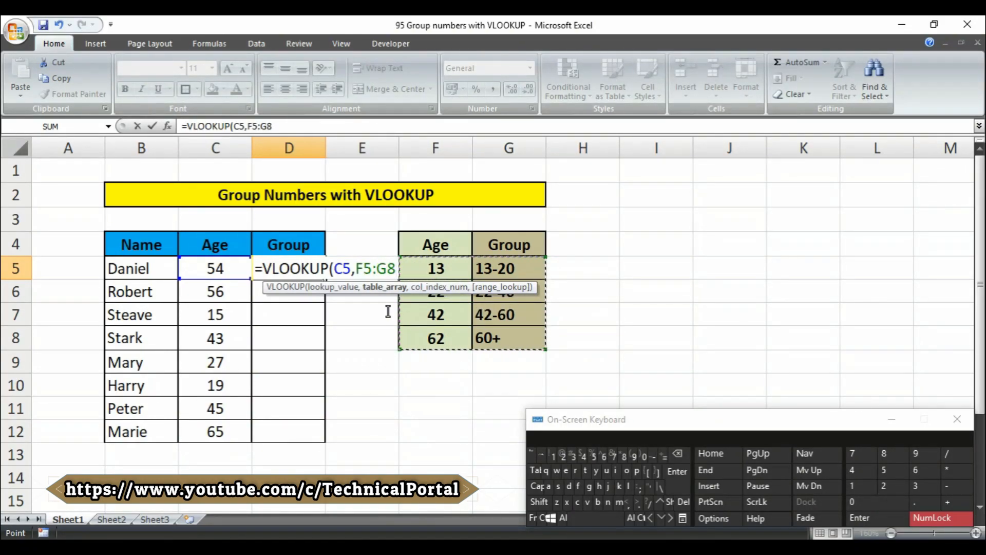
# Complete the formula as =VLOOKUP(C5,F5:G8,2,1) using column 2 and approximate match
pyautogui.write(',')
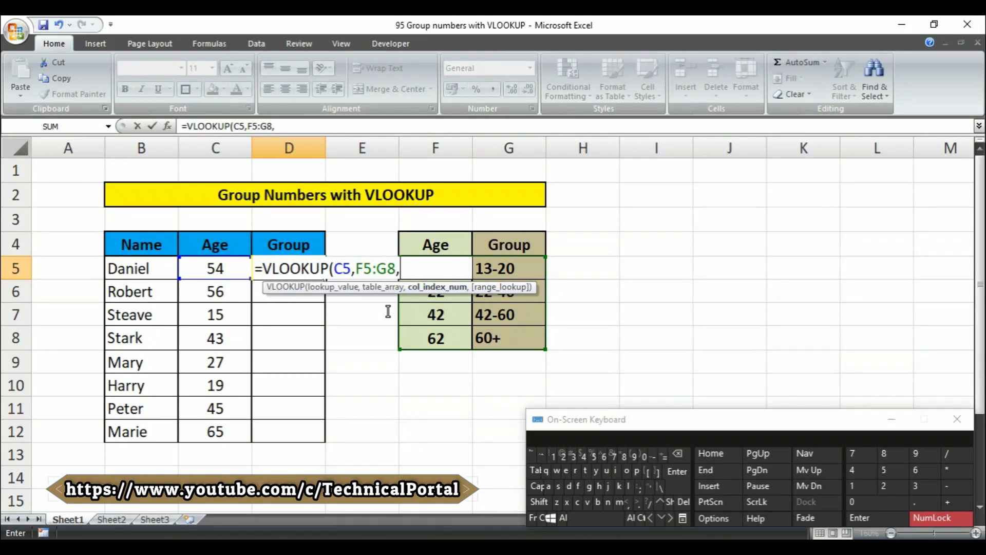
pyautogui.moveTo(384, 315)
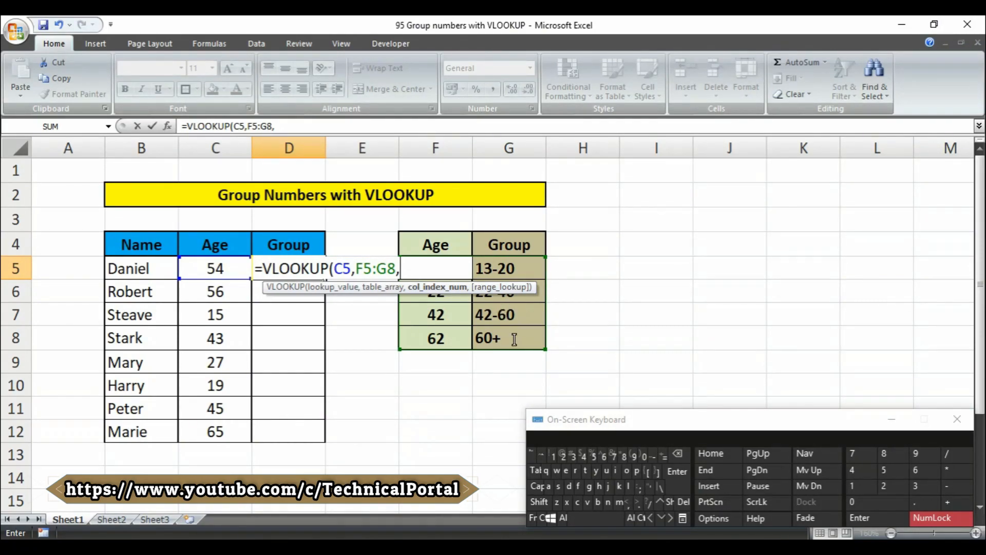
pyautogui.write('2')
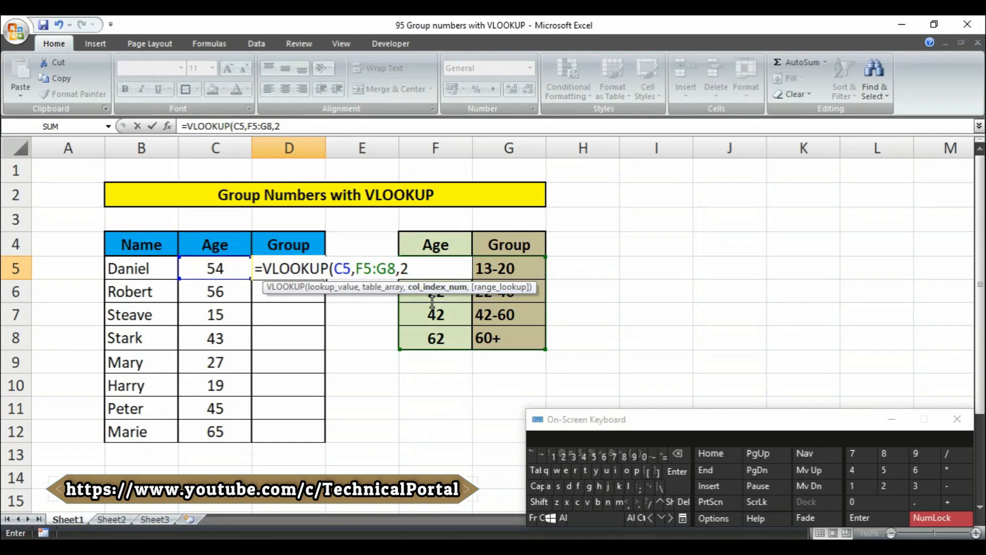
pyautogui.write(',')
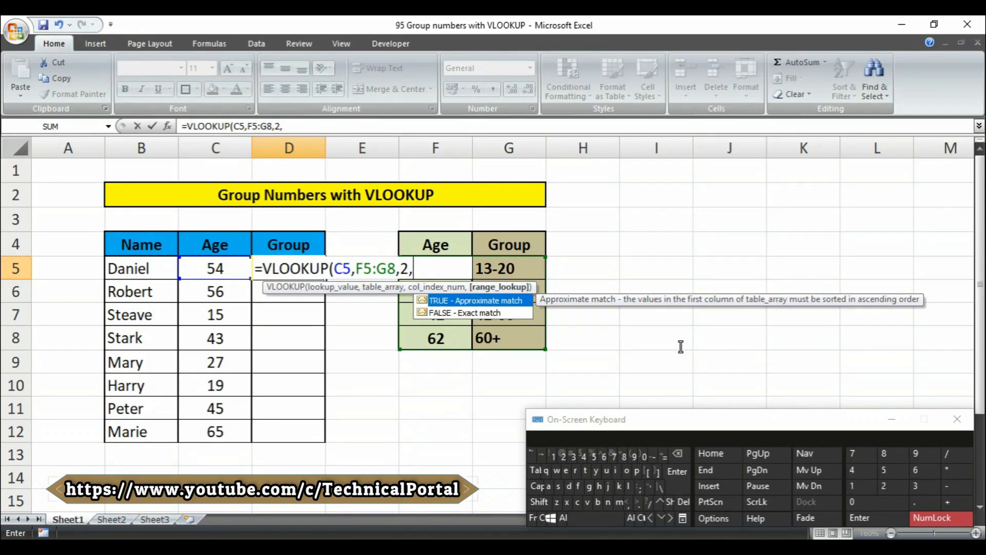
pyautogui.write('1')
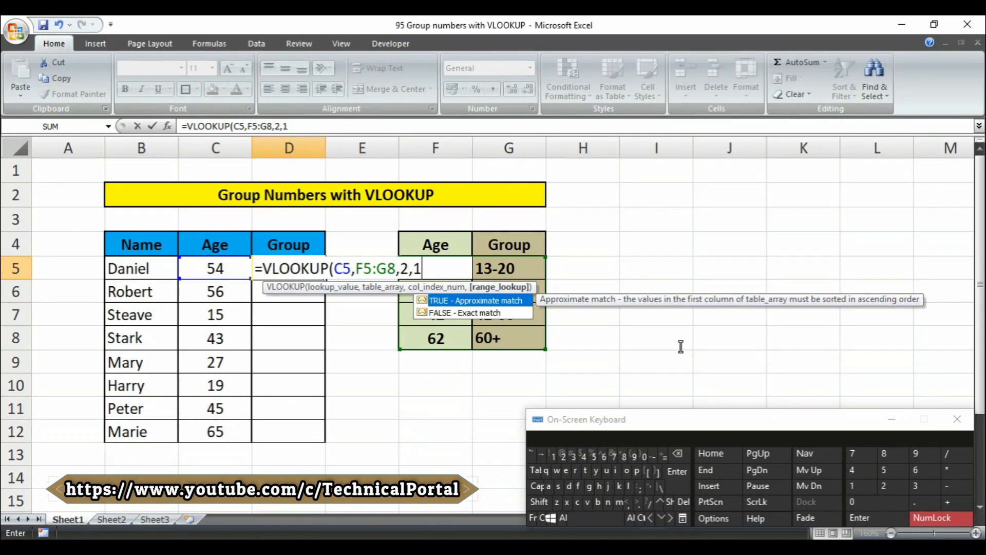
pyautogui.moveTo(533, 324)
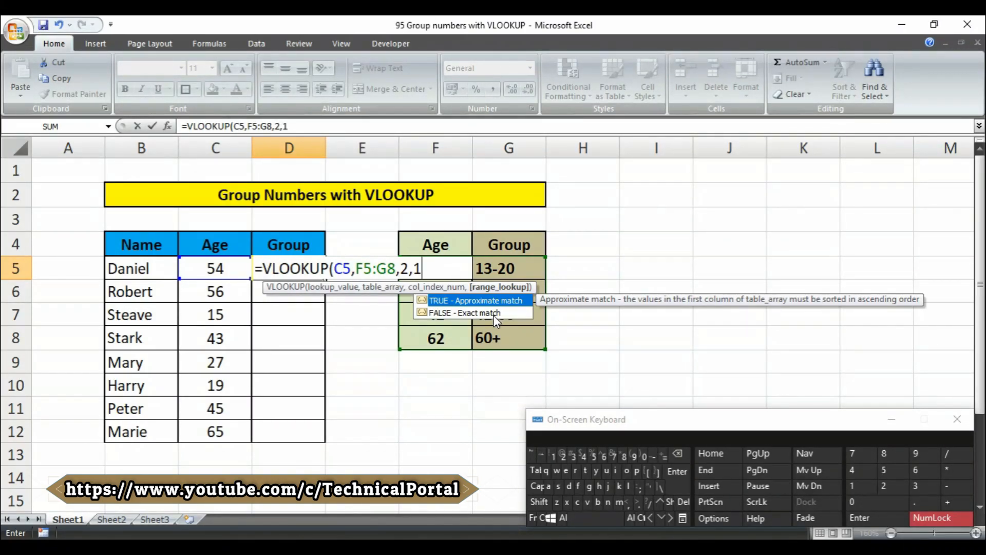
pyautogui.write(')')
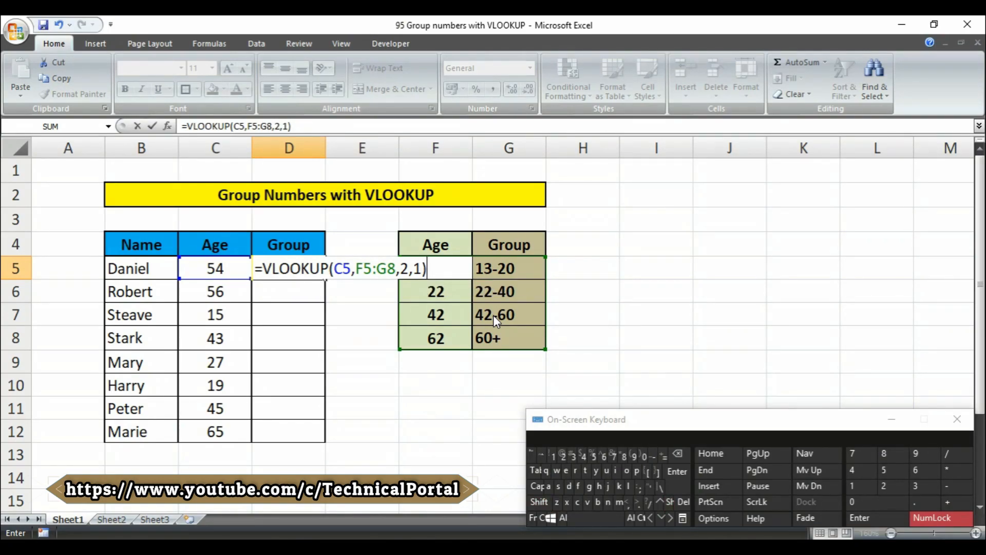
# Commit the formula so D5 returns Daniel's group 42-60 and reselect it
pyautogui.press('Enter')
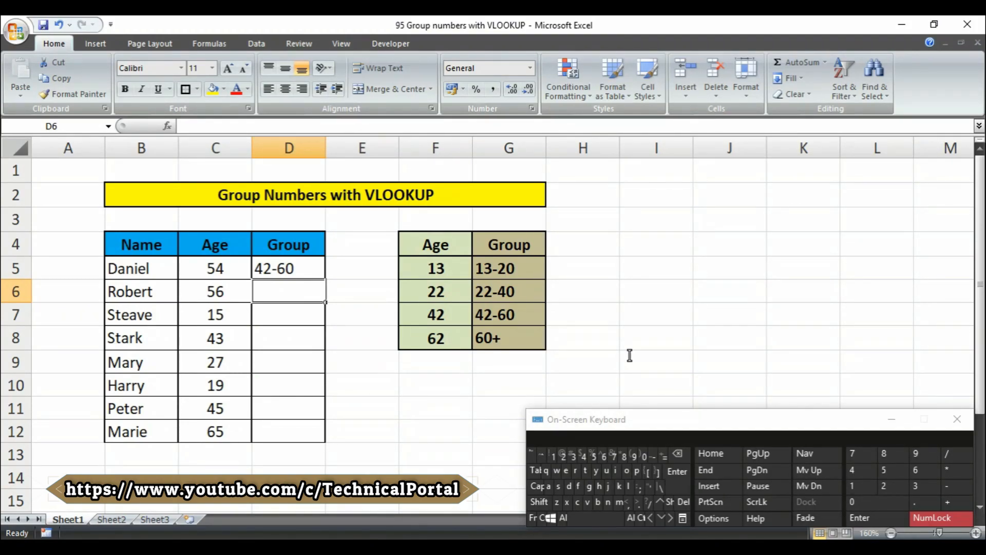
pyautogui.click(287, 268)
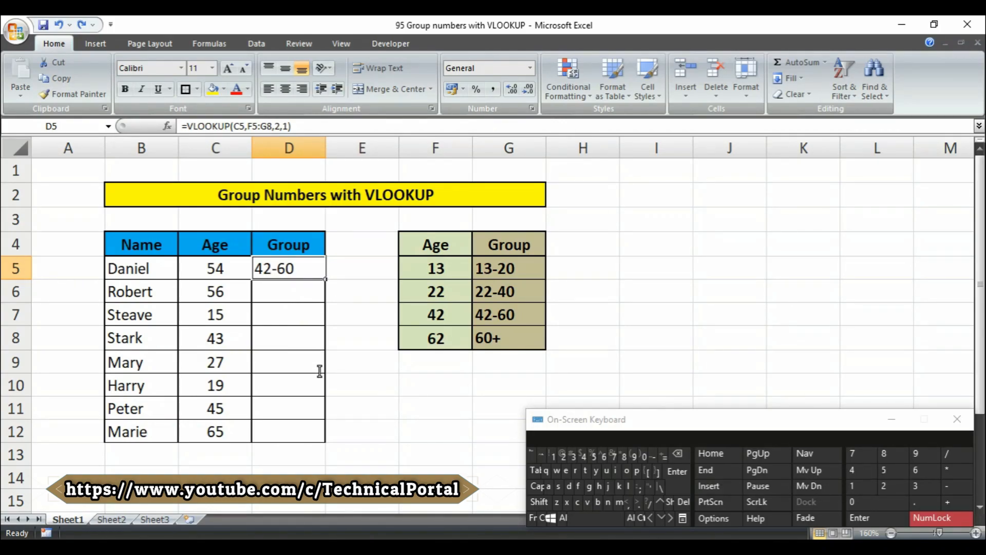
pyautogui.moveTo(280, 321)
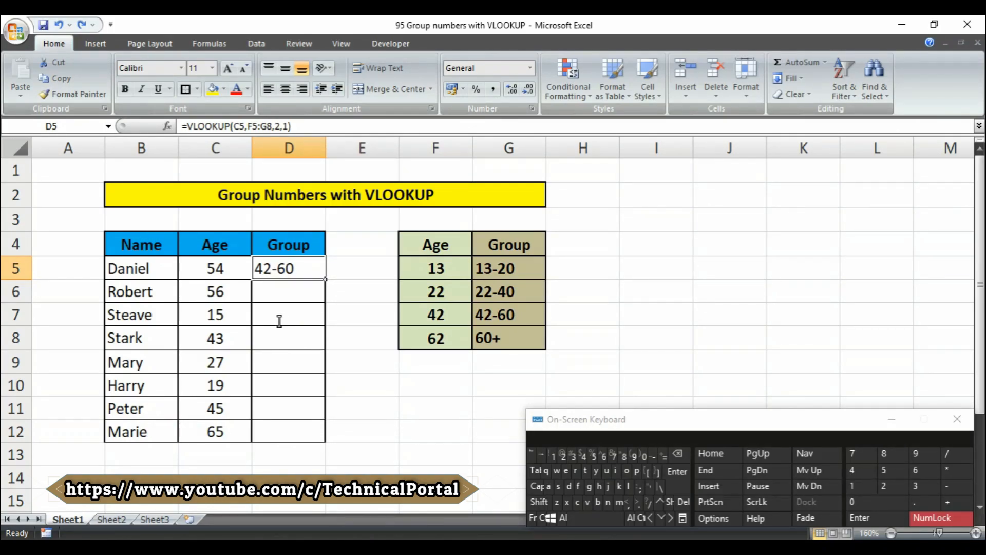
# Anchor the table range as $F$5:$G$8 and fill the formula down through D12
pyautogui.doubleClick(288, 268)
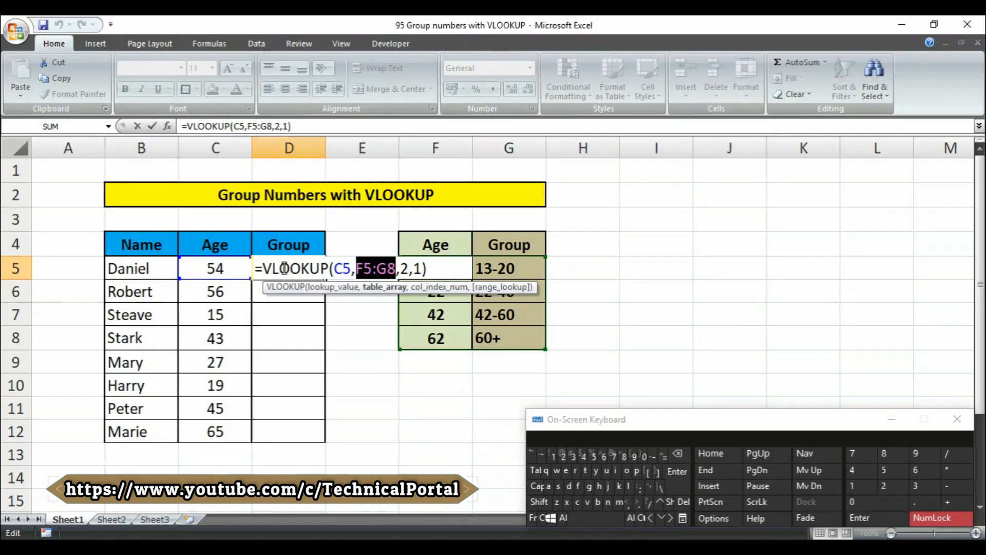
pyautogui.press('F4')
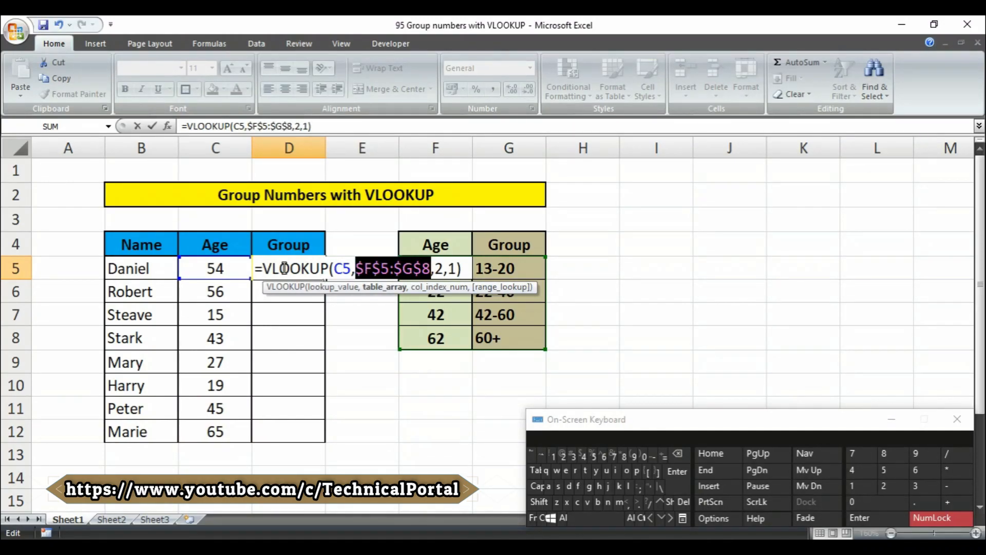
pyautogui.moveTo(462, 279)
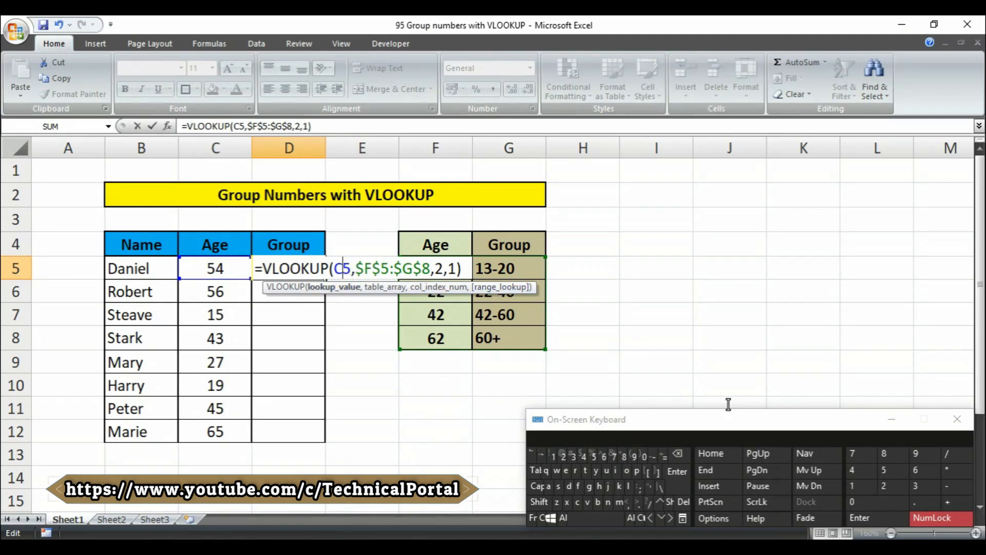
pyautogui.press('Enter')
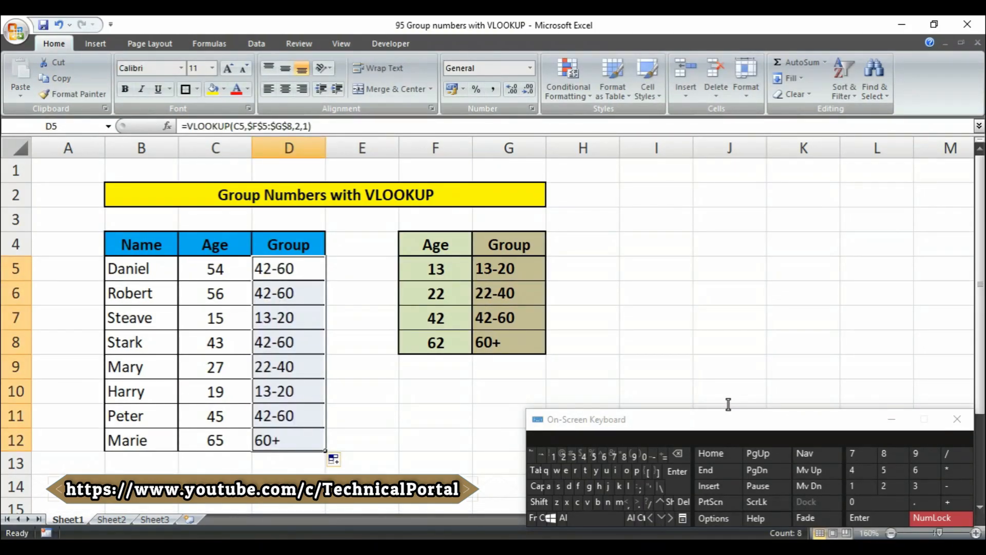
# Select the filled group results, then reopen D5's formula to review its arguments
pyautogui.moveTo(288, 269); pyautogui.dragTo(289, 366)
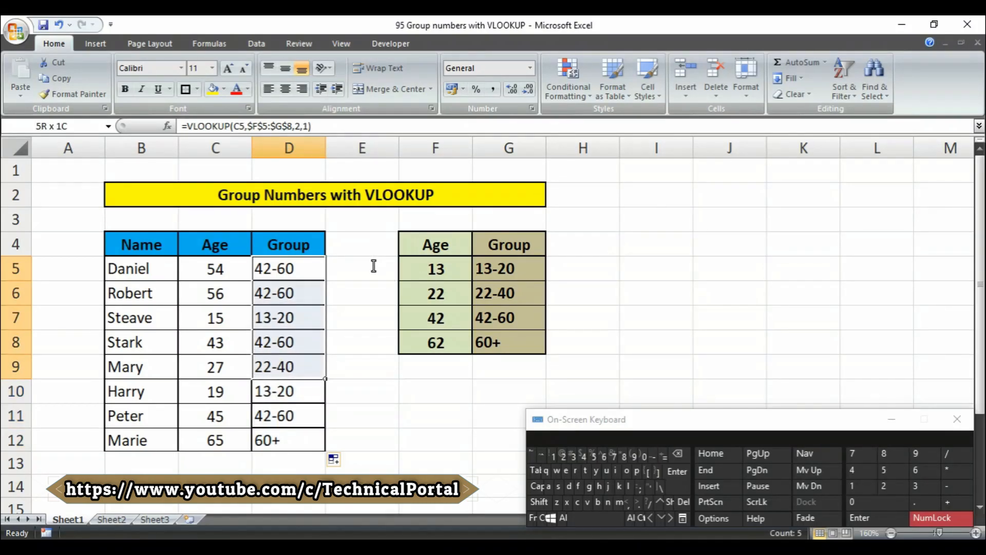
pyautogui.click(288, 268)
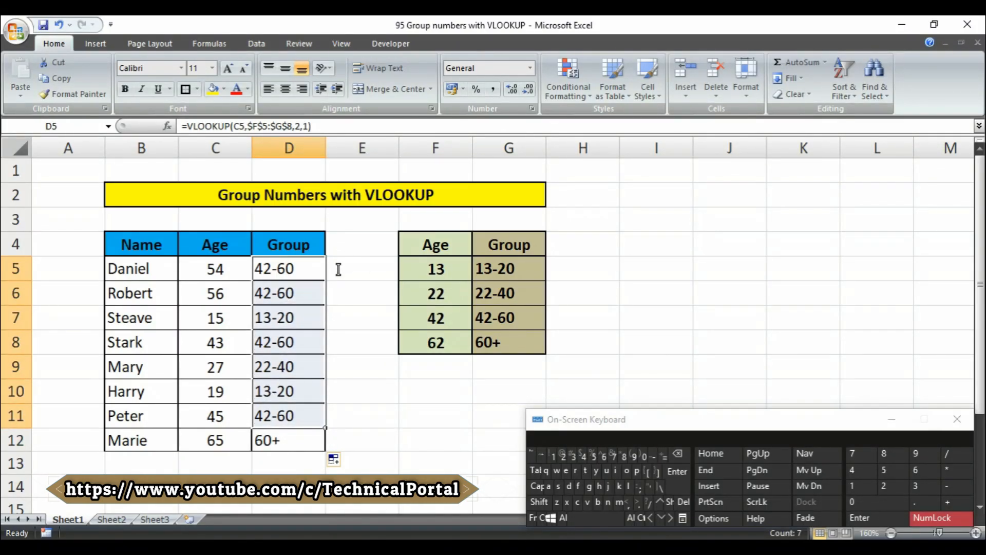
pyautogui.doubleClick(288, 269)
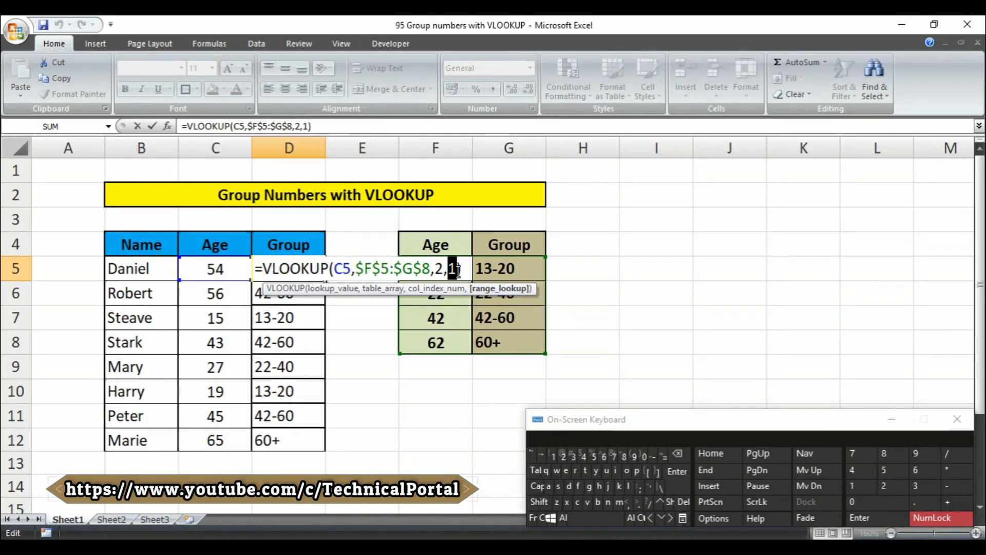
pyautogui.moveTo(521, 304)
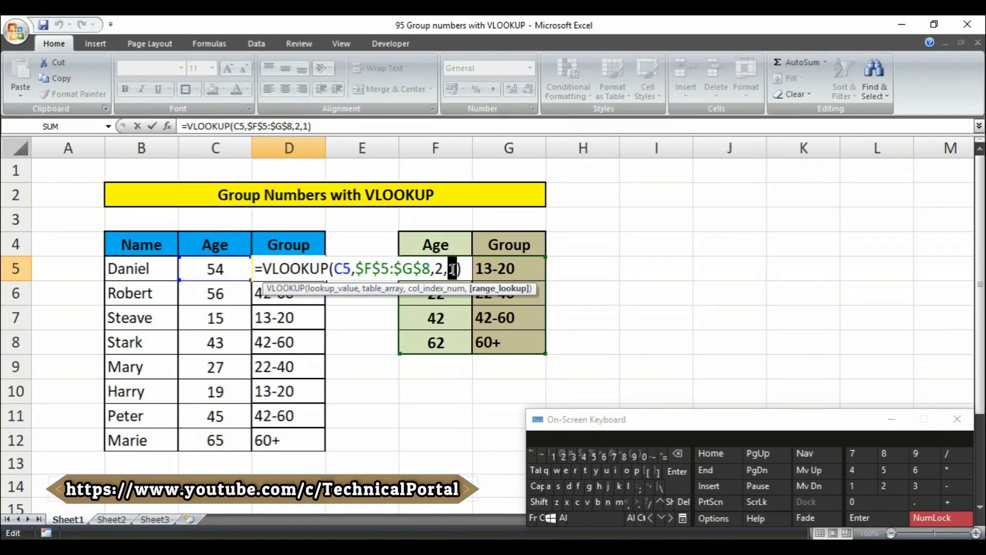
# Leave the D5 formula and retype the lookup table's 42-60 entry as 50
pyautogui.press('Enter')
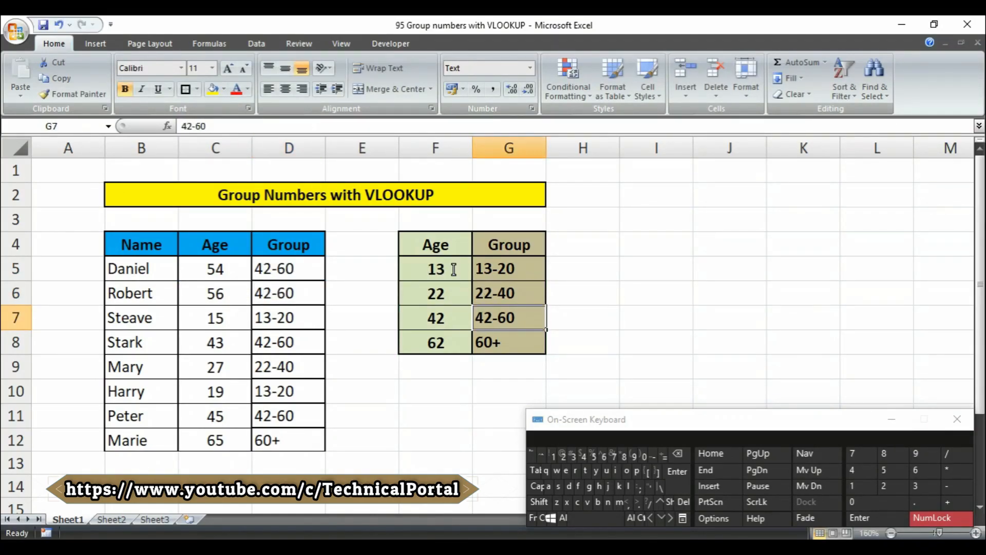
pyautogui.write('50')
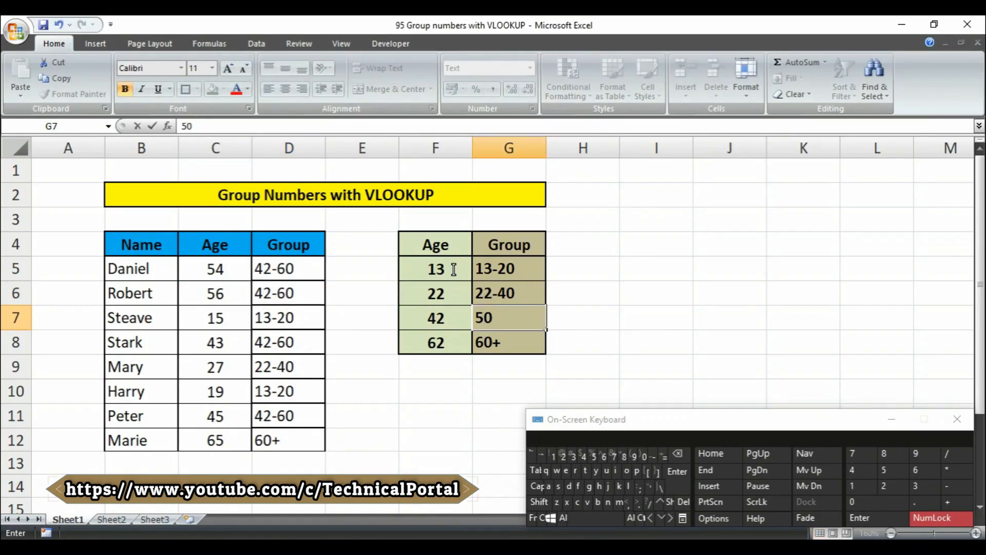